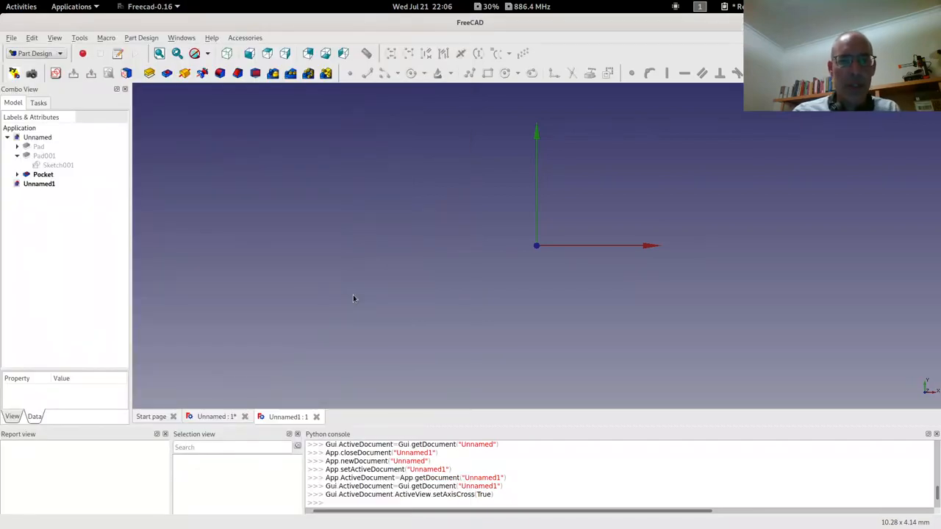
pyautogui.moveTo(352, 312)
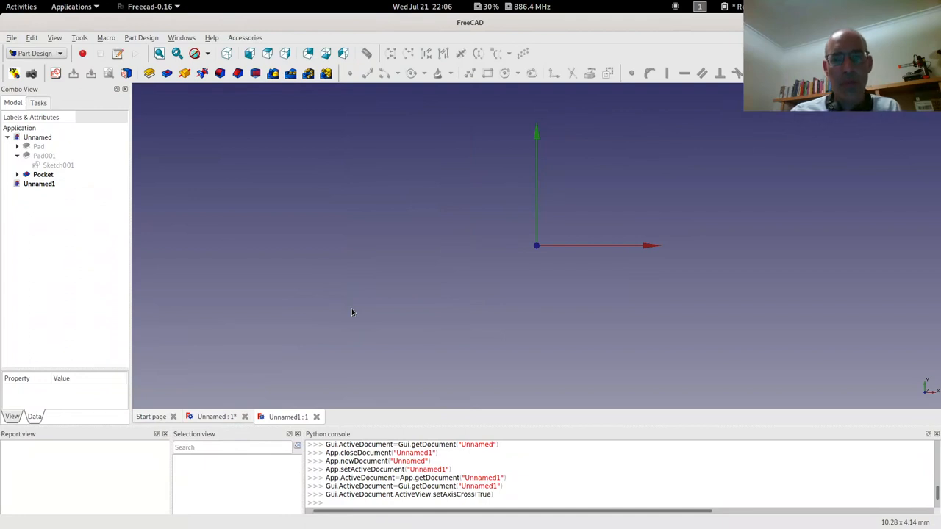
pyautogui.moveTo(344, 306)
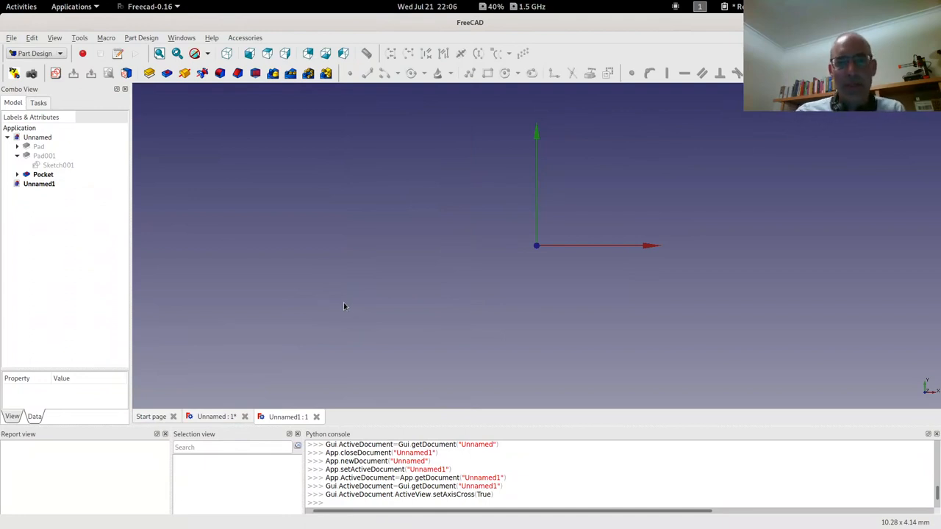
pyautogui.moveTo(341, 300)
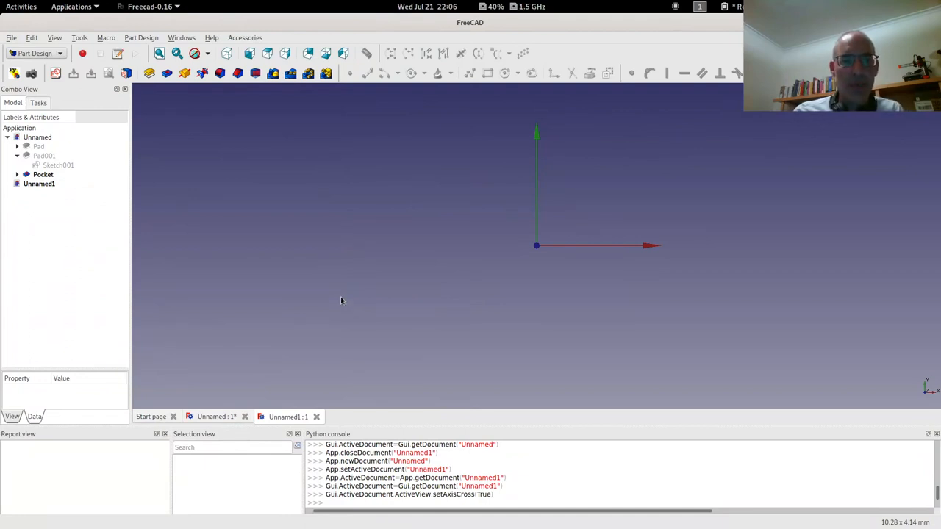
pyautogui.moveTo(351, 247)
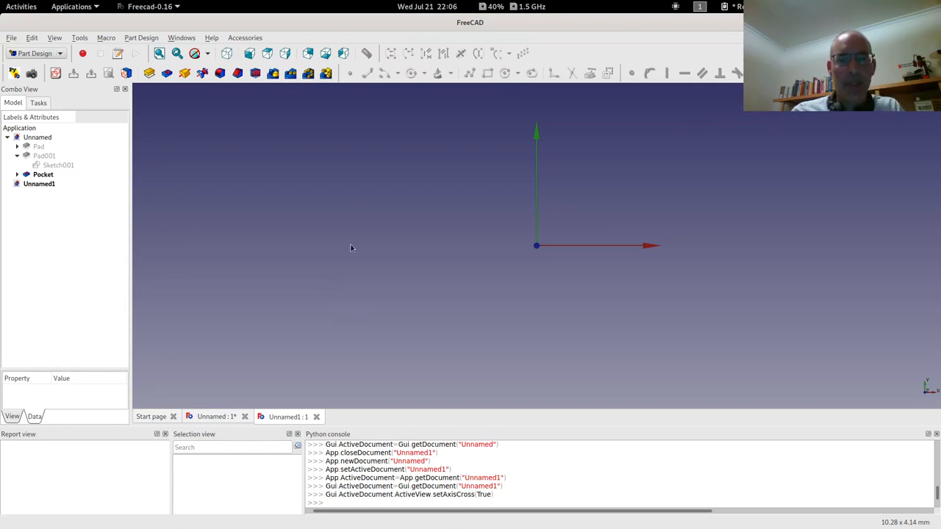
pyautogui.moveTo(214, 177)
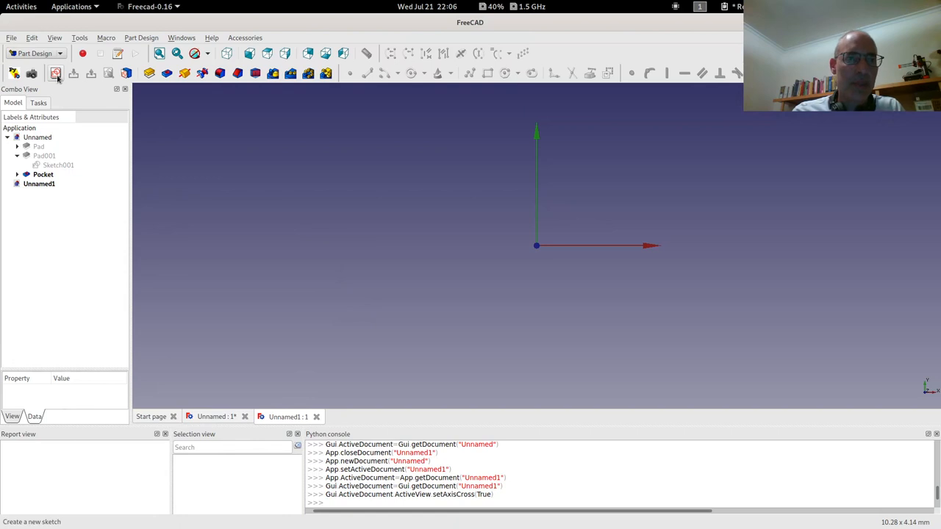
# Step: Pad a base circle into a disc and start Sketch001 on its top face
pyautogui.click(56, 73)
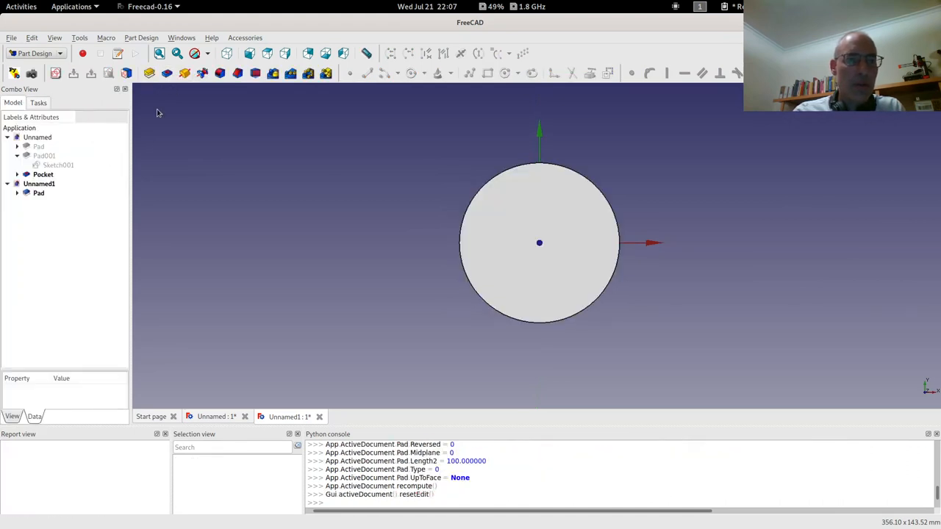
pyautogui.moveTo(208, 143)
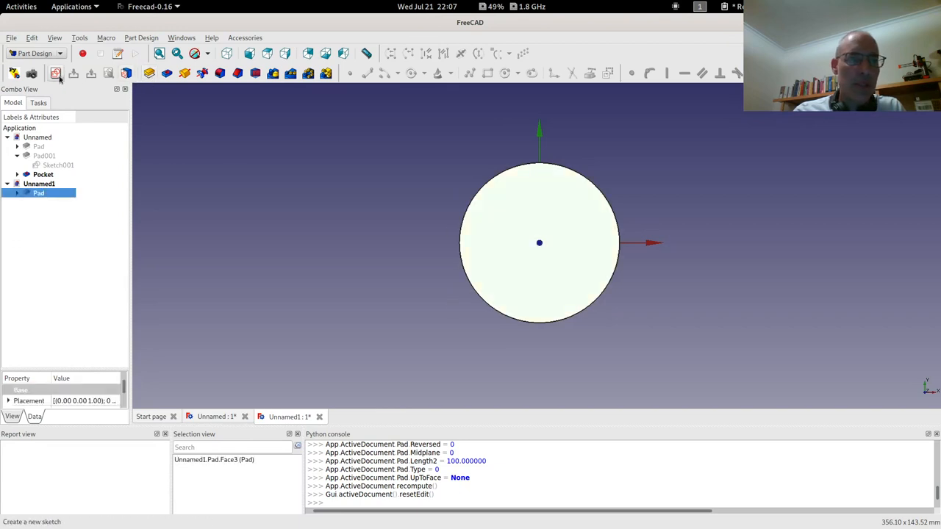
pyautogui.click(55, 72)
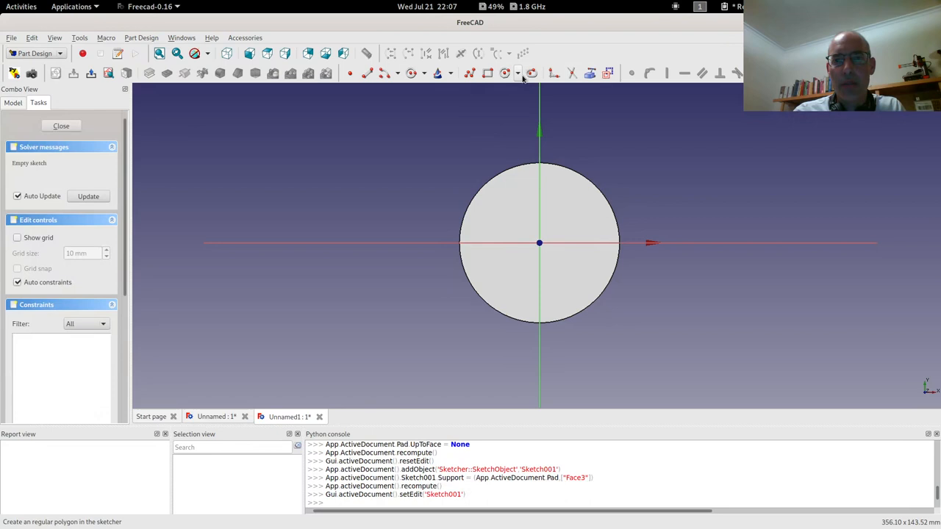
pyautogui.moveTo(557, 237)
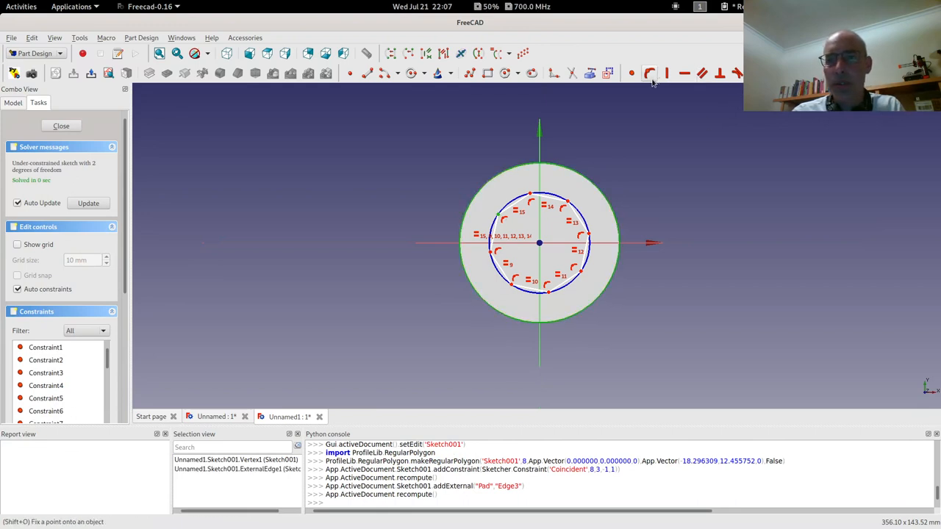
# Step: Close the octagon sketch touching the disc rim and start padding it as Pad001
pyautogui.click(61, 126)
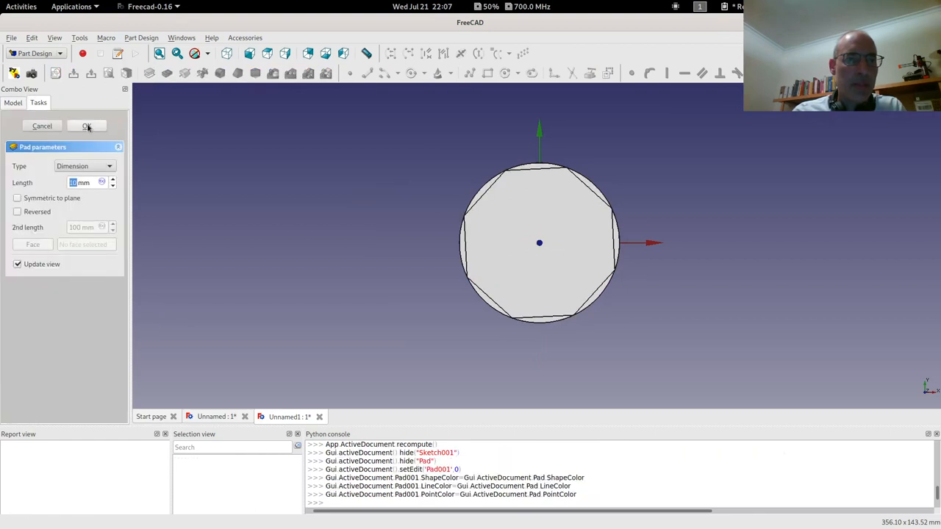
# Step: Confirm the octagon pad and select its top face for a new sketch
pyautogui.click(86, 126)
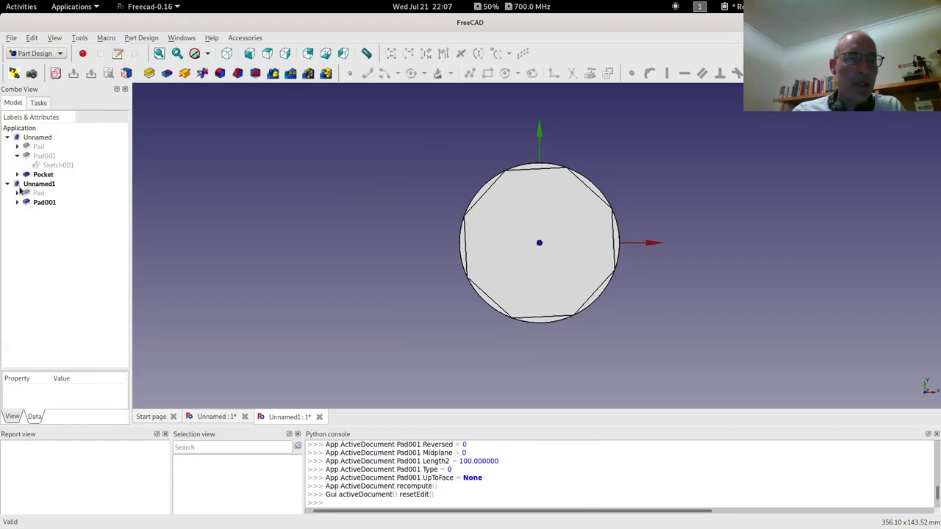
pyautogui.click(17, 193)
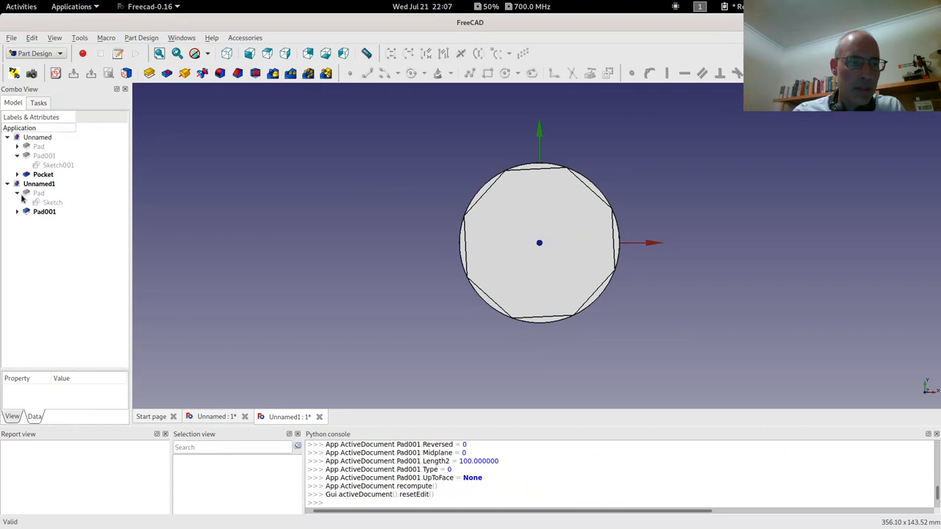
pyautogui.click(53, 202)
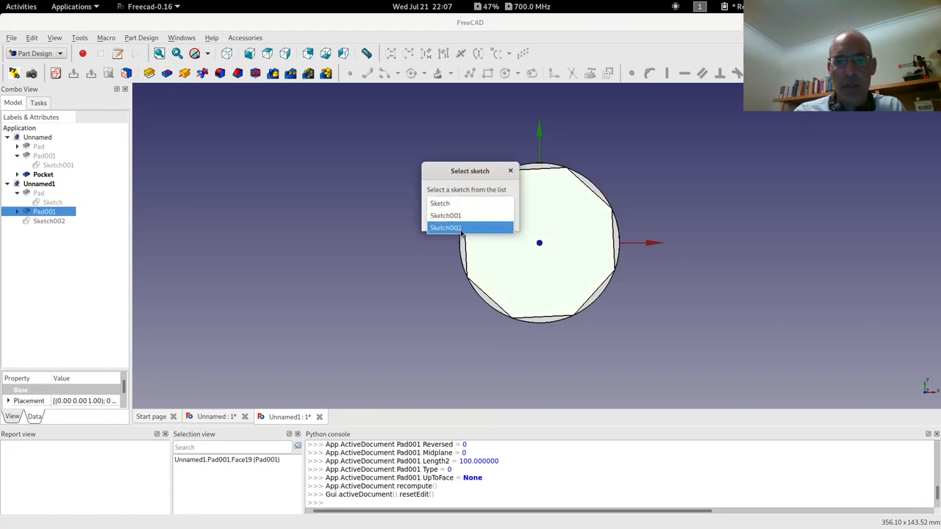
# Step: Draw a centred circle in Sketch002 and pocket it 5 mm into the octagon
pyautogui.doubleClick(445, 227)
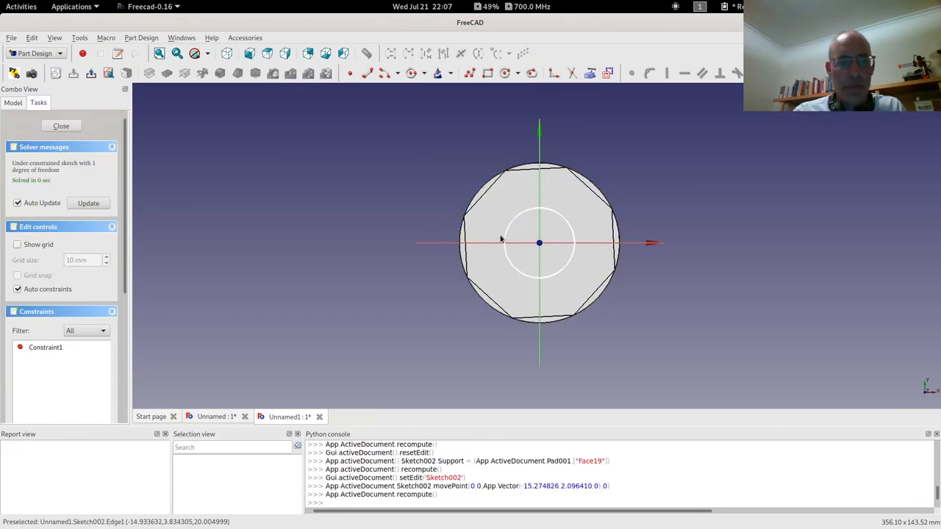
pyautogui.click(61, 126)
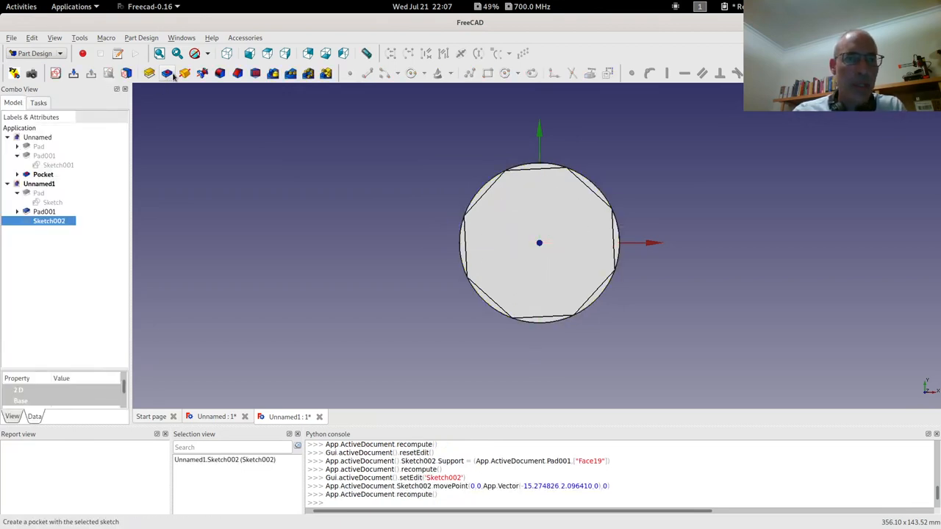
pyautogui.click(166, 72)
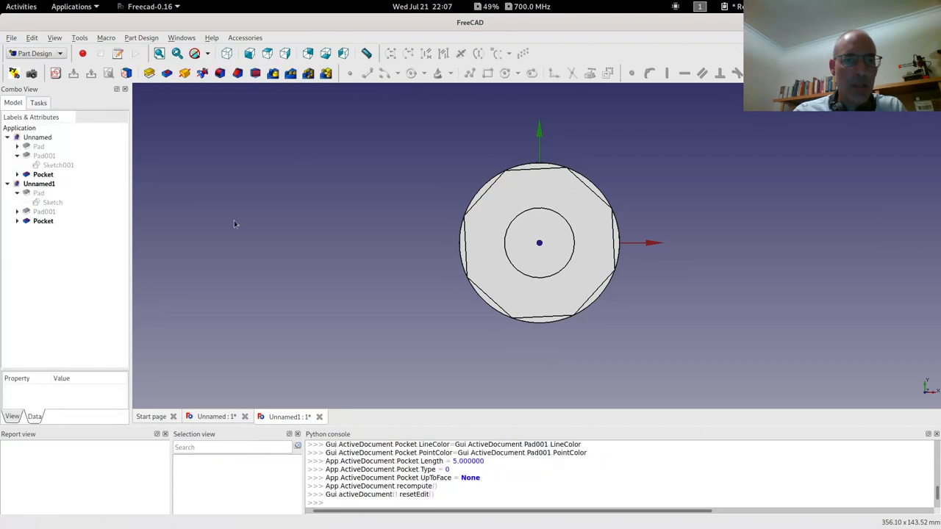